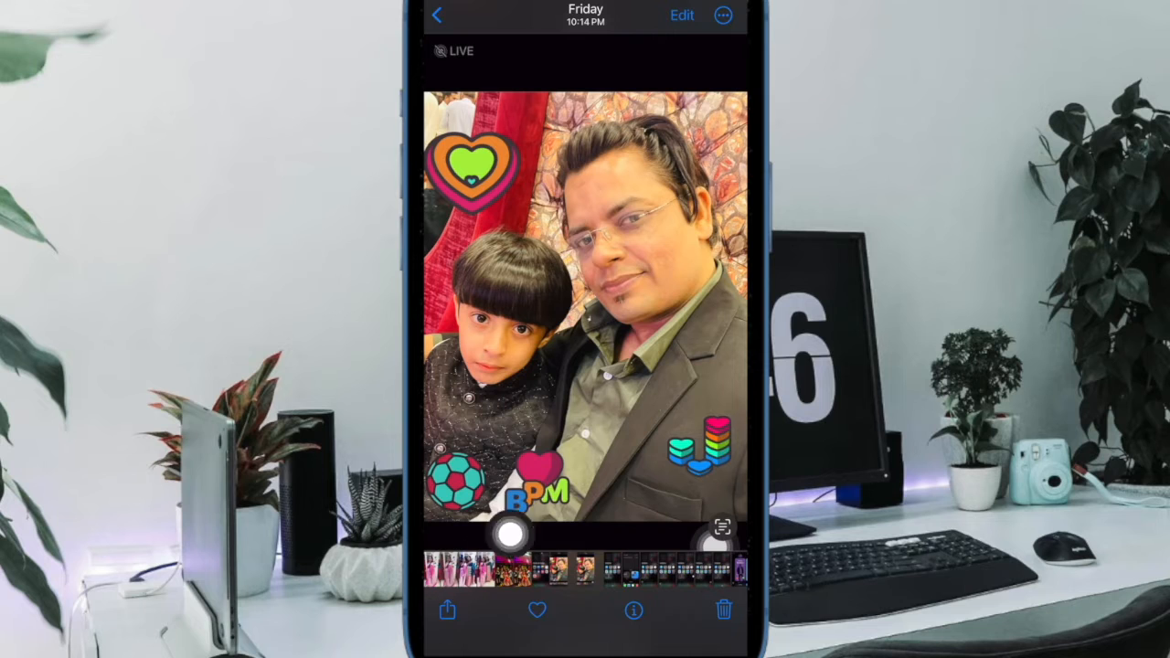
Step: Open the share sheet for the sticker-decorated photo, showing the suggested-contacts row
left_click(446, 611)
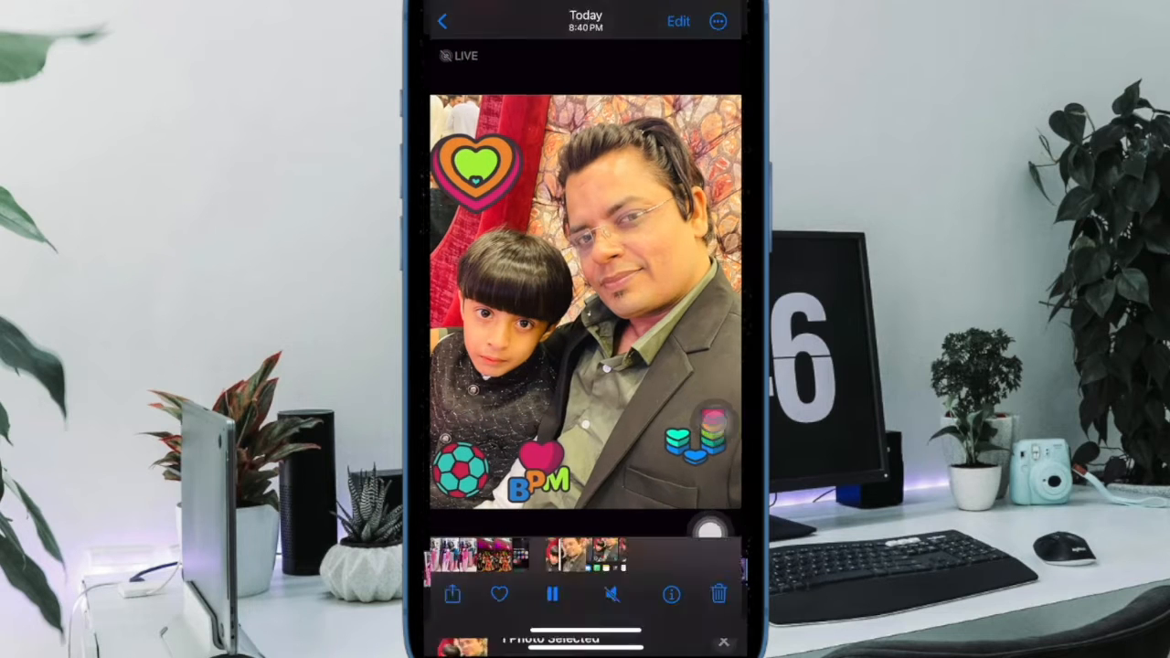
left_click(451, 595)
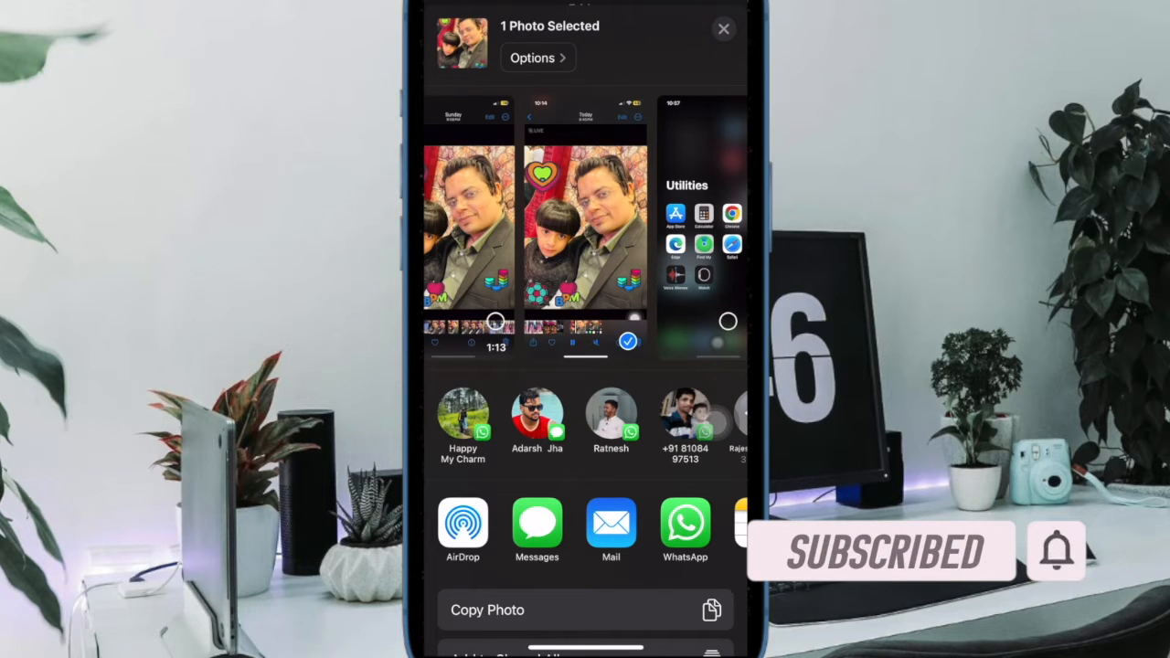
Step: Dismiss and reopen the share sheet a few times, ending on the Friday photo full-screen
left_click(724, 29)
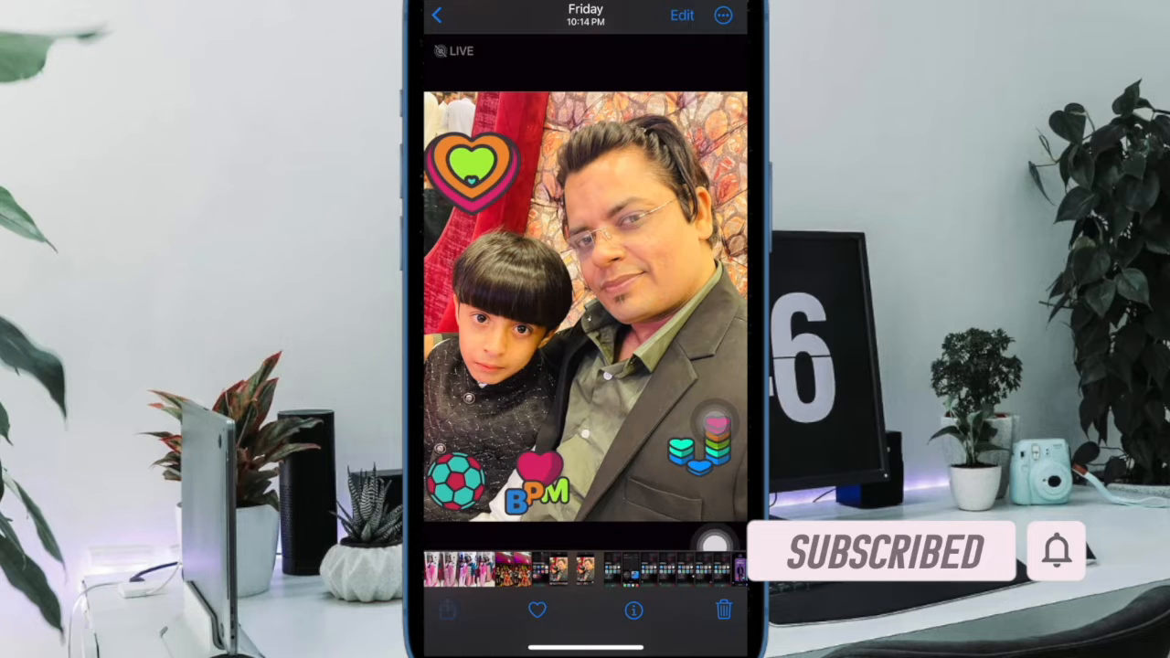
left_click(446, 611)
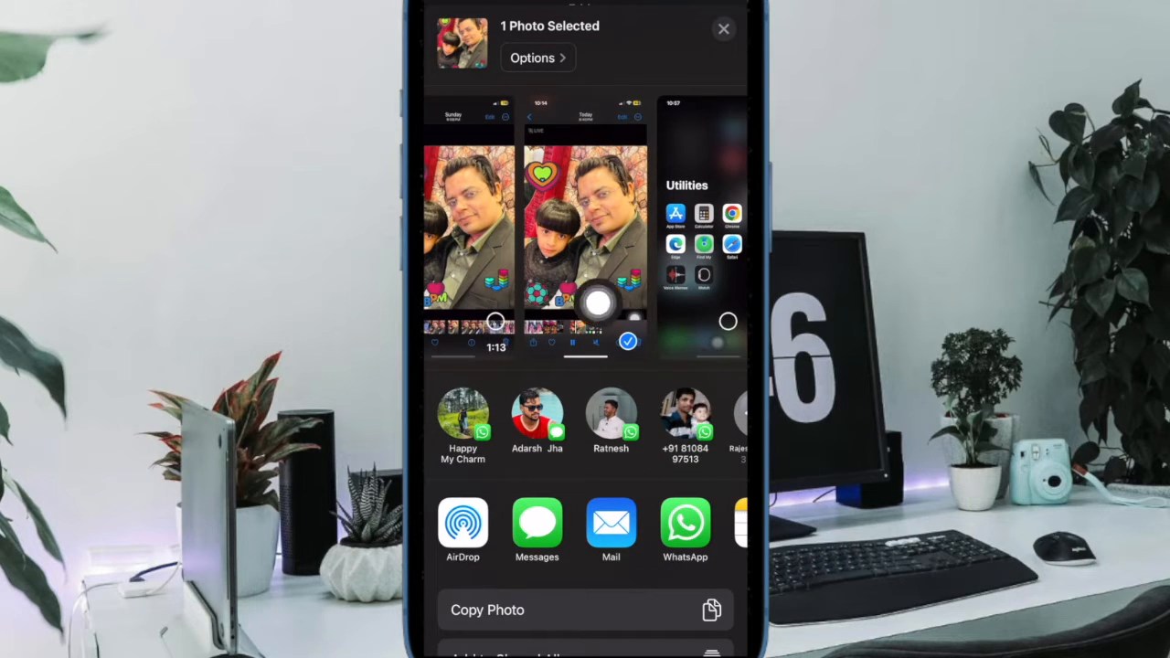
left_click(724, 29)
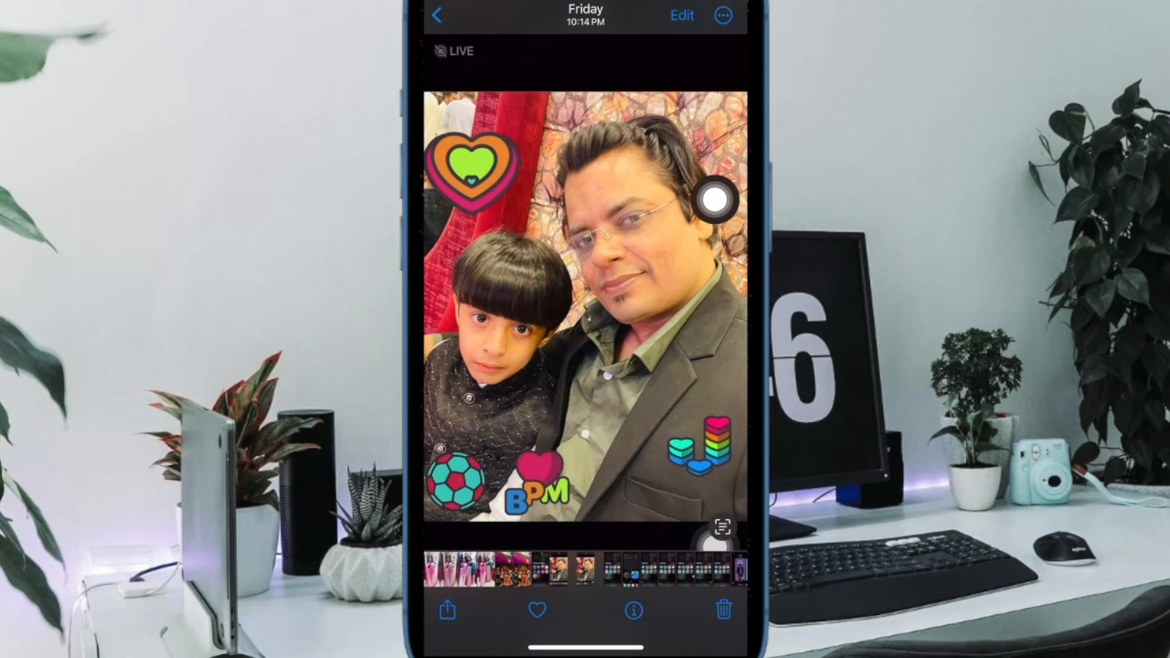
left_click(447, 610)
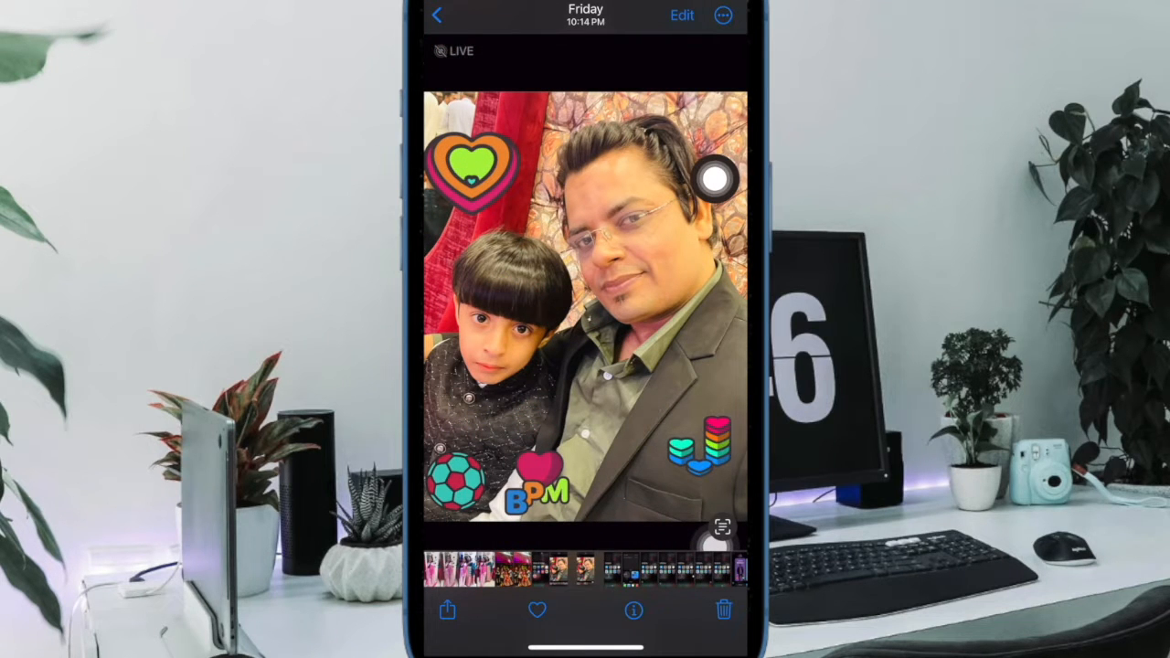
left_click(682, 15)
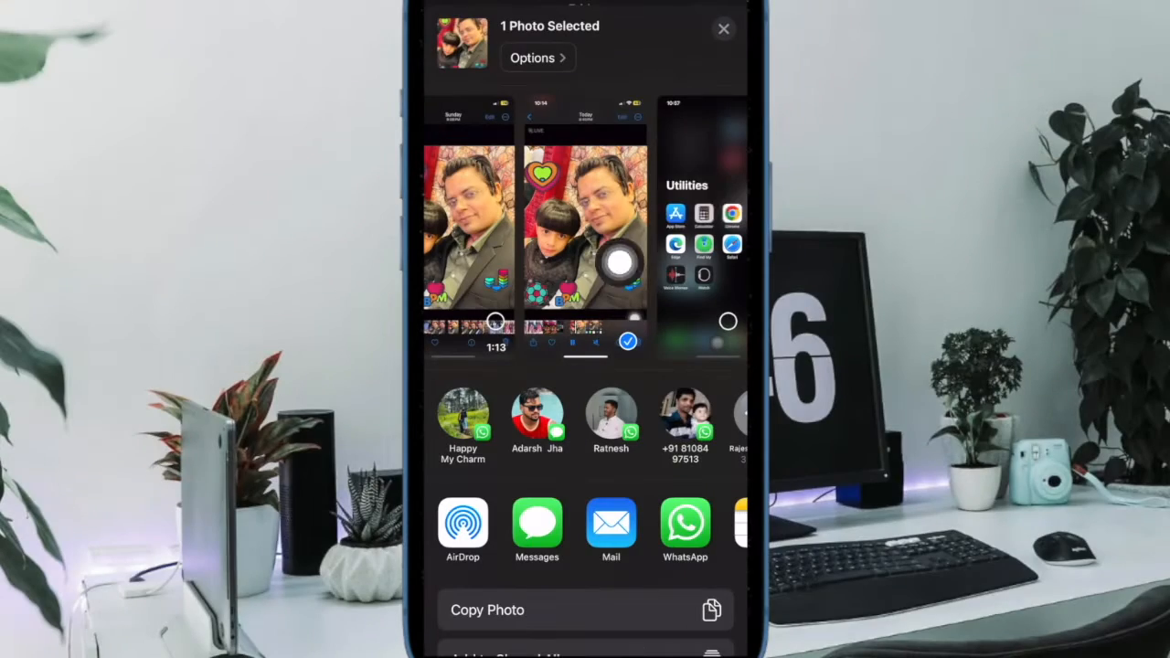
left_click(724, 29)
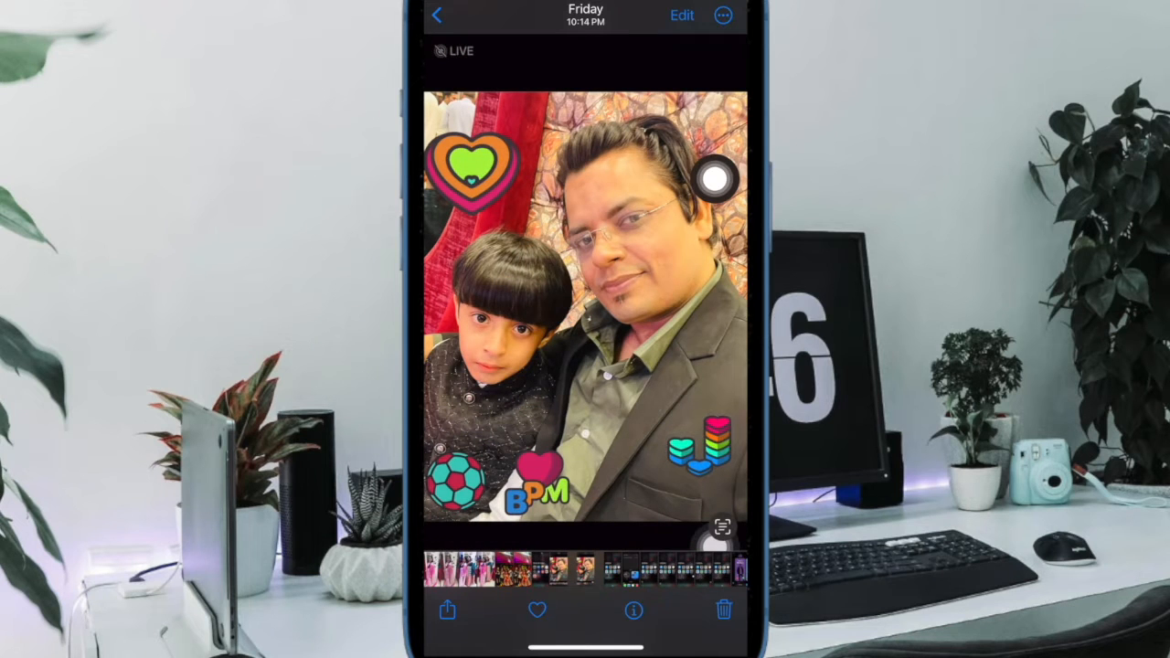
left_click(682, 14)
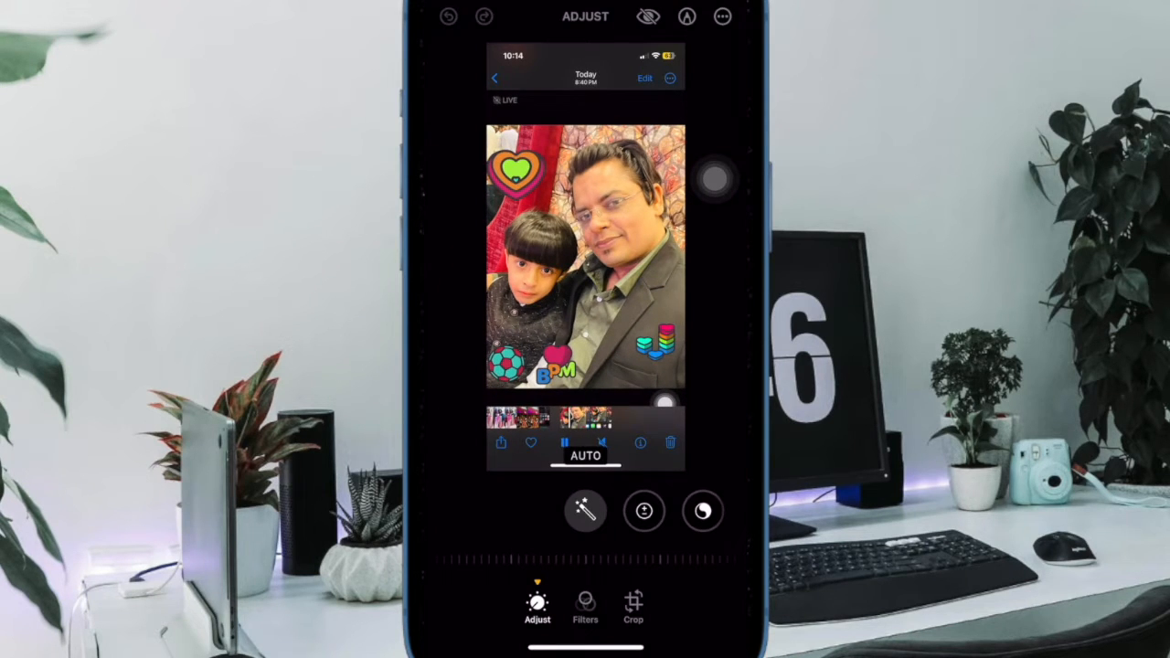
left_click(585, 607)
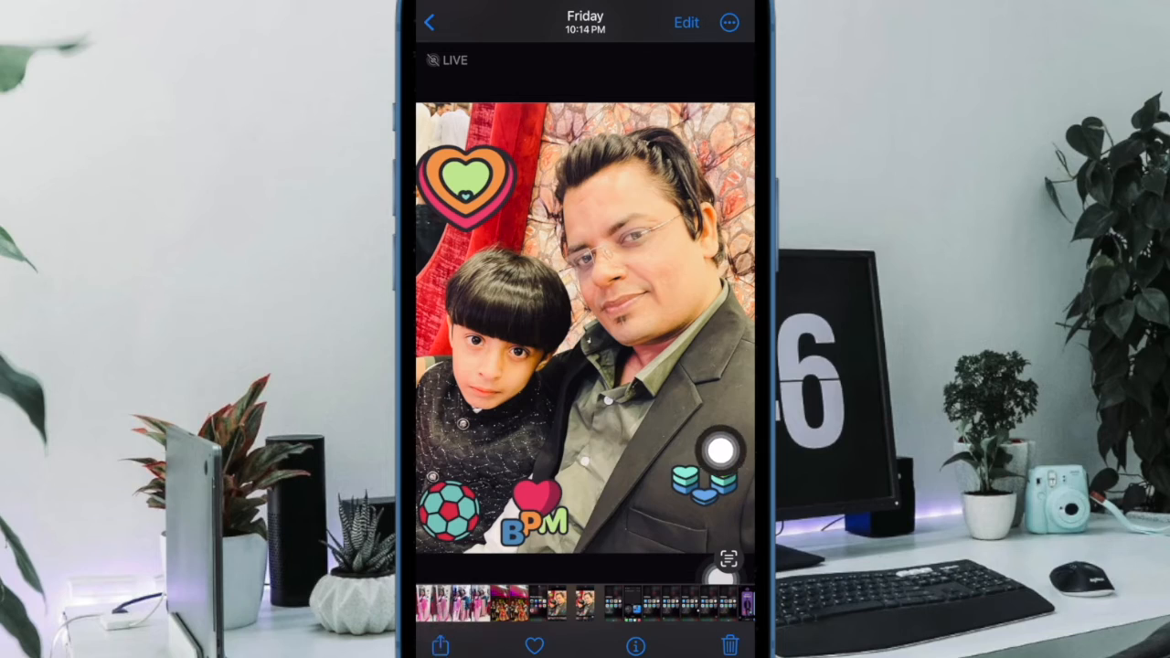
left_click(438, 647)
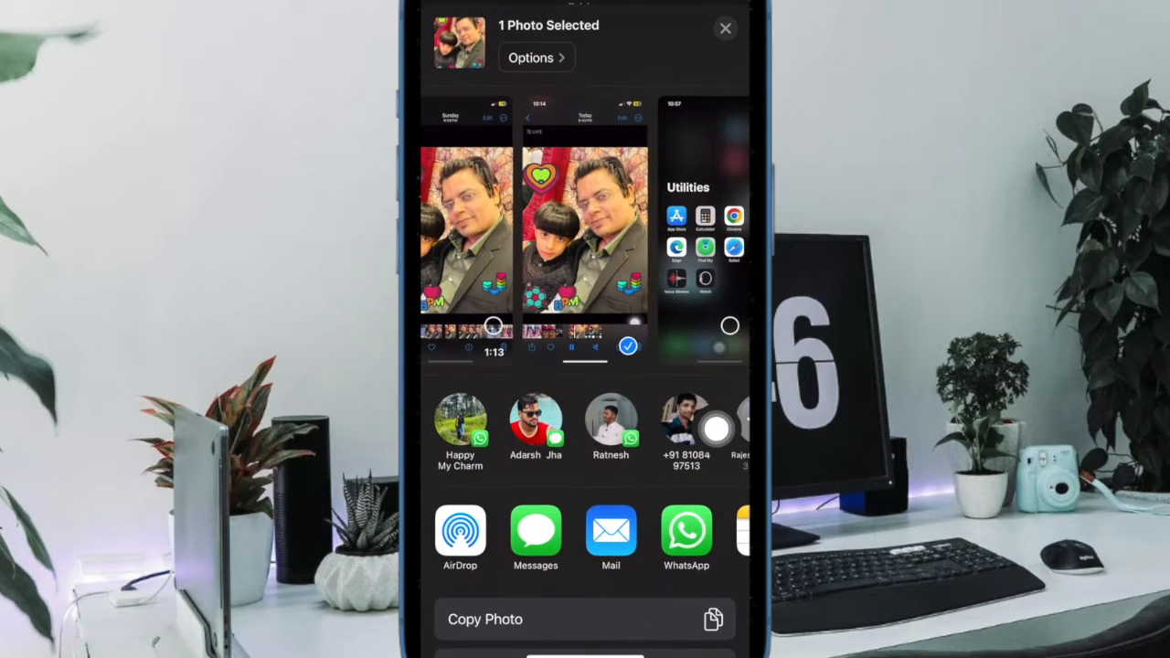
scroll("left", 3)
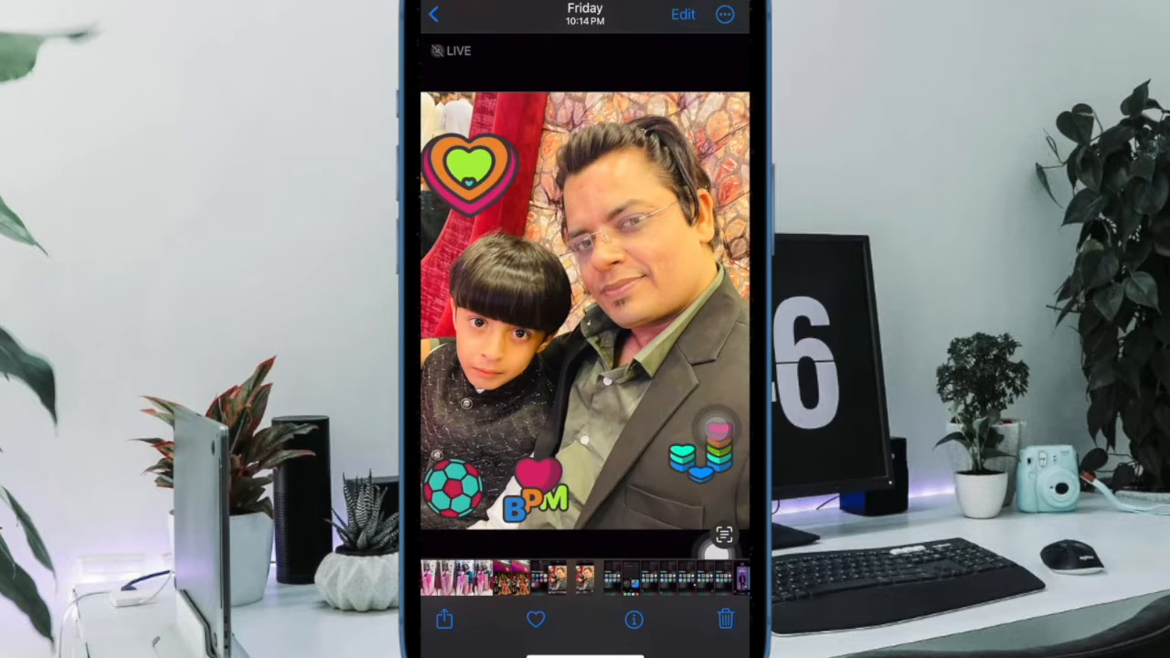
left_click(444, 620)
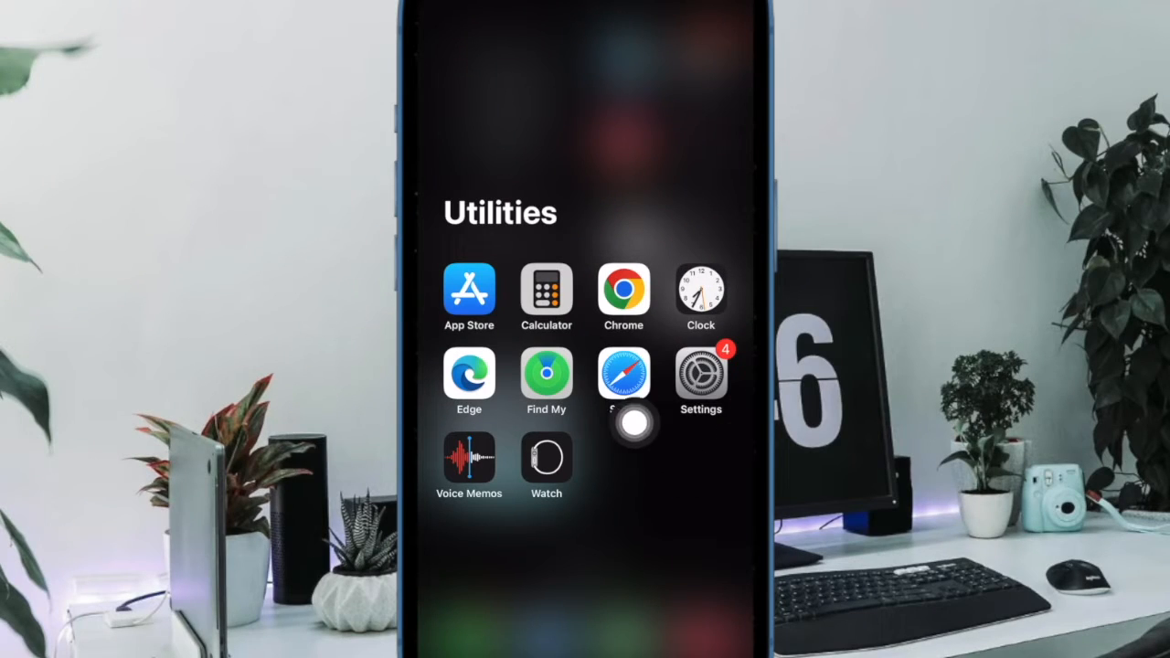
Step: Turn off Show When Sharing under Siri & Search in Settings
left_click(702, 375)
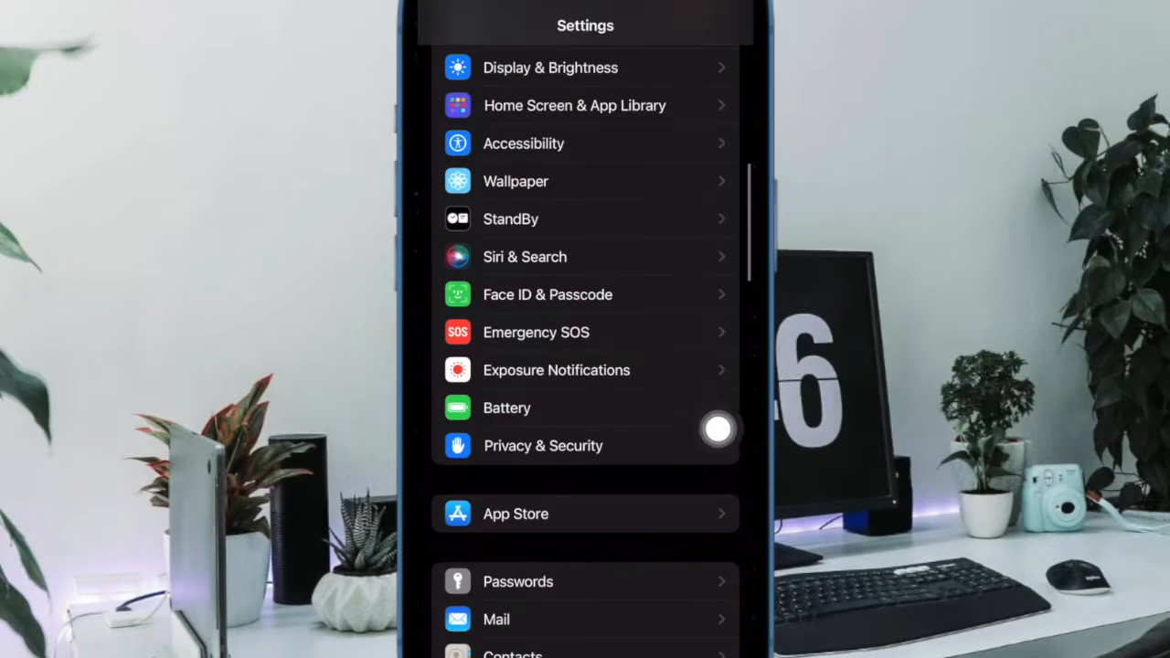
mouse_move(658, 253)
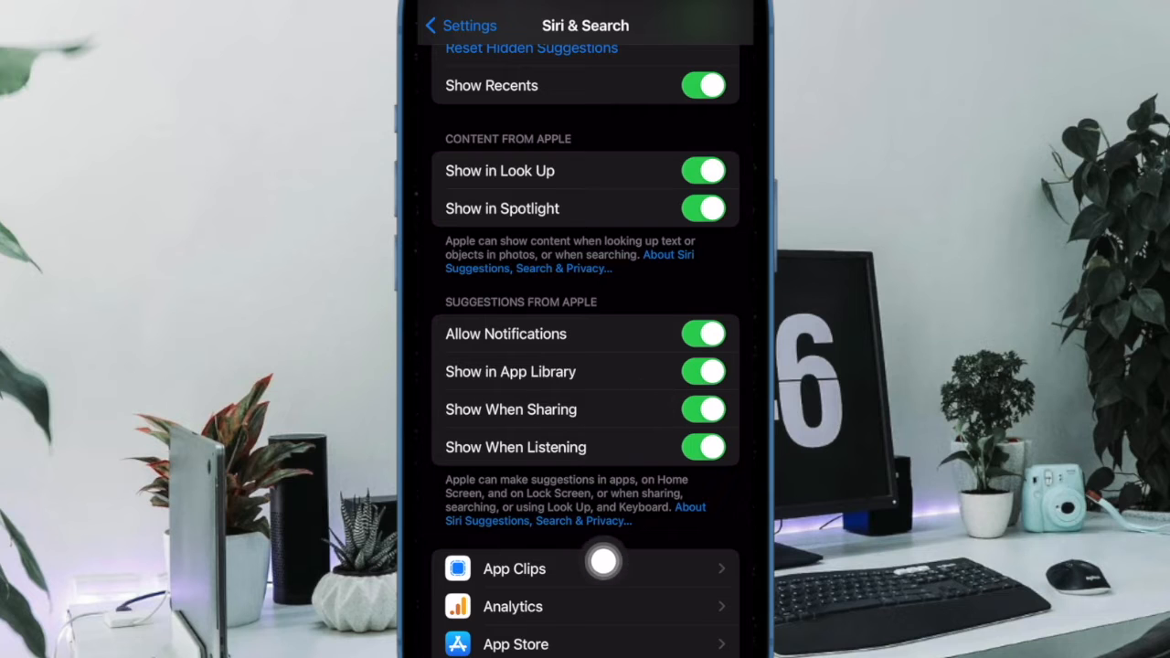
left_click(702, 410)
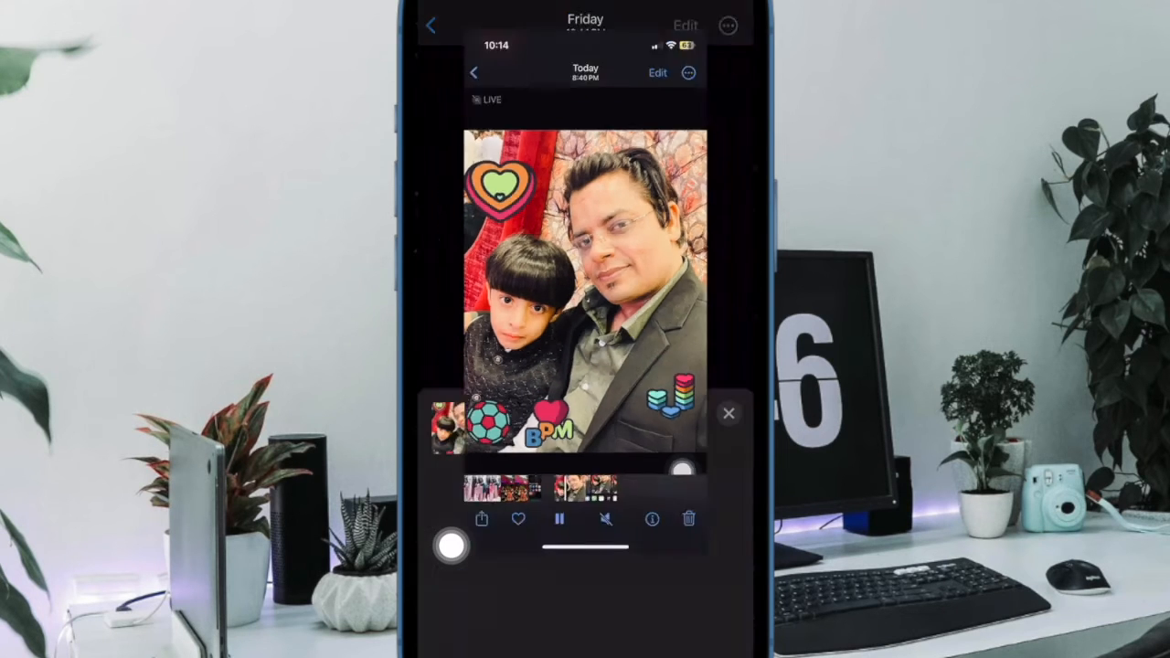
Step: Return to Photos and reopen the share sheet, now without suggested contacts
left_click(479, 519)
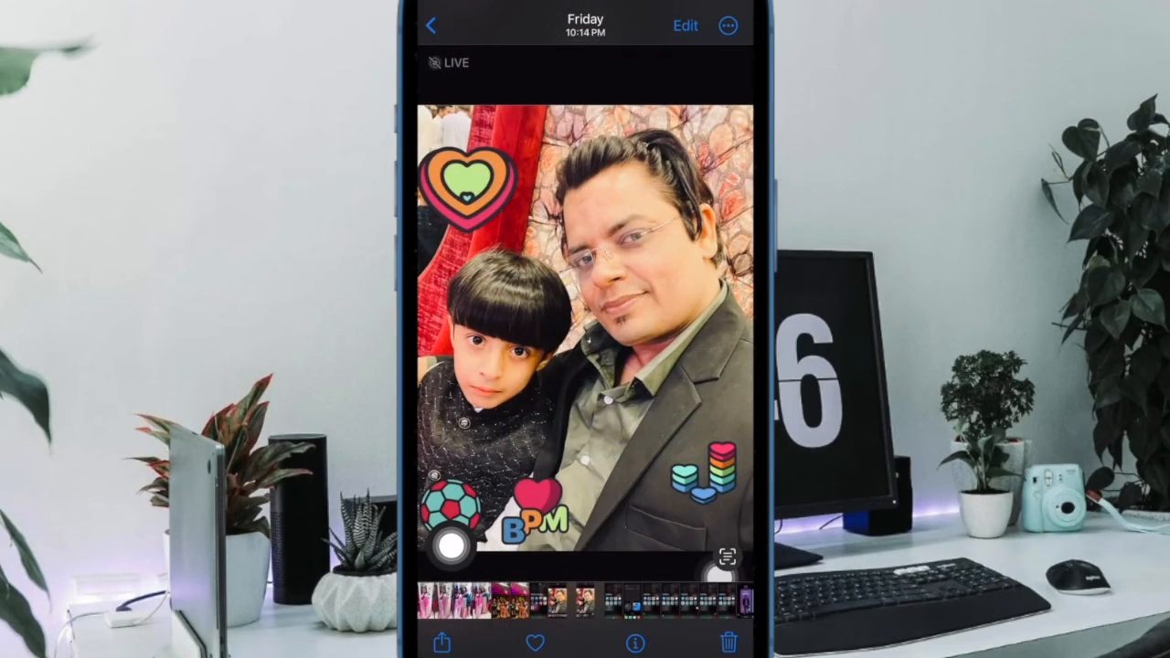
left_click(443, 643)
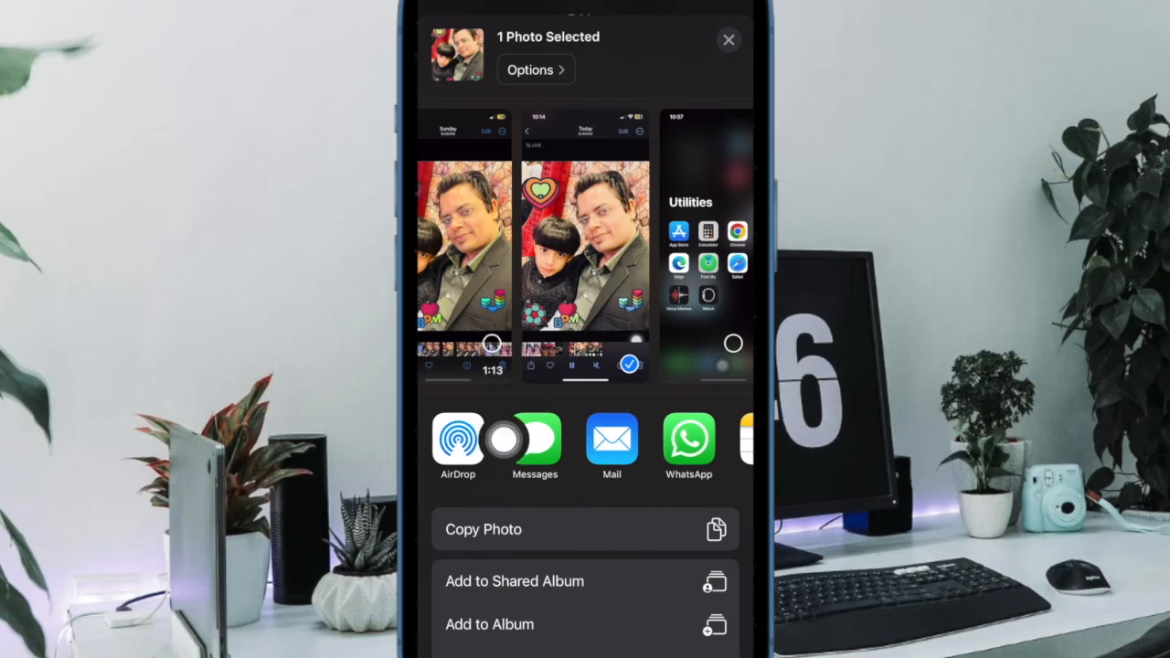